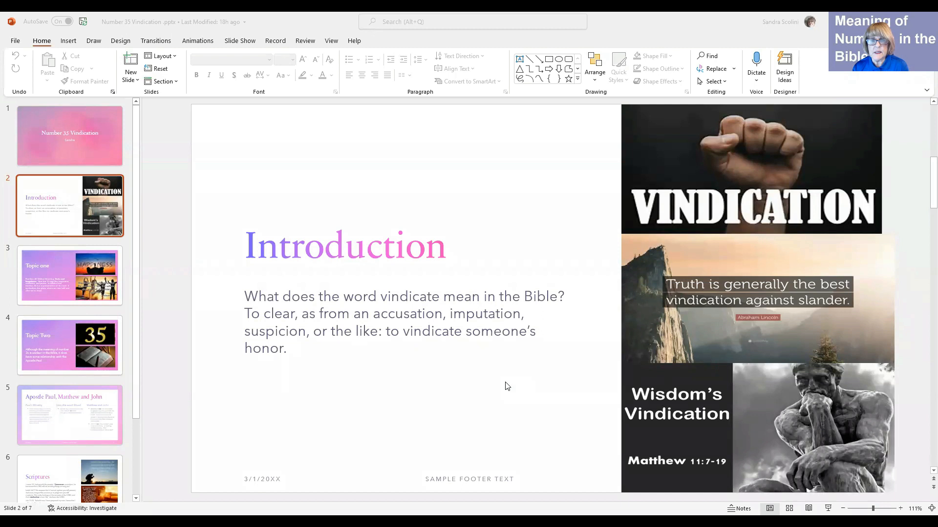
mouse_move(521, 384)
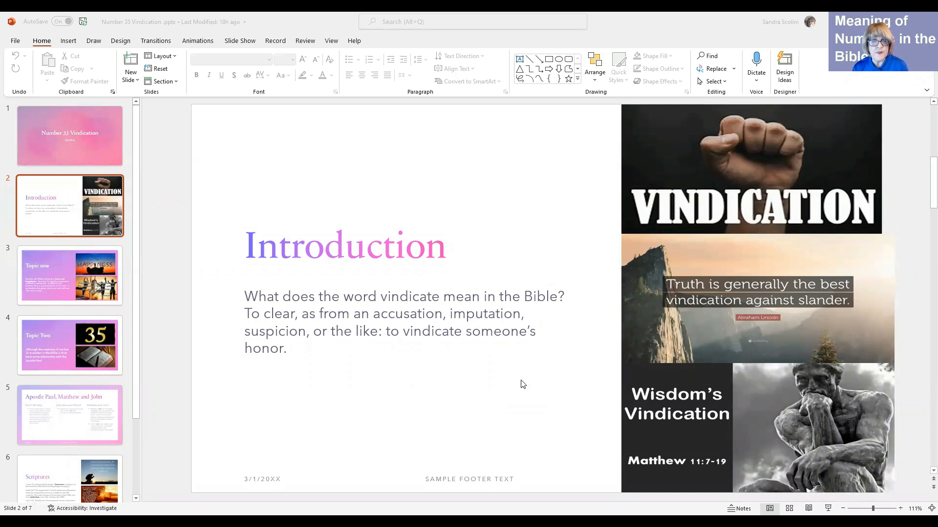
mouse_move(544, 381)
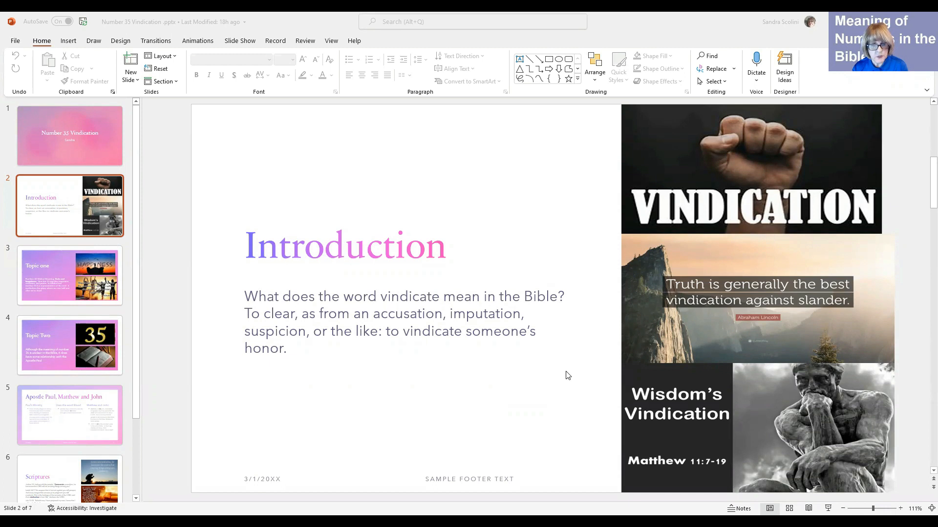
mouse_move(381, 342)
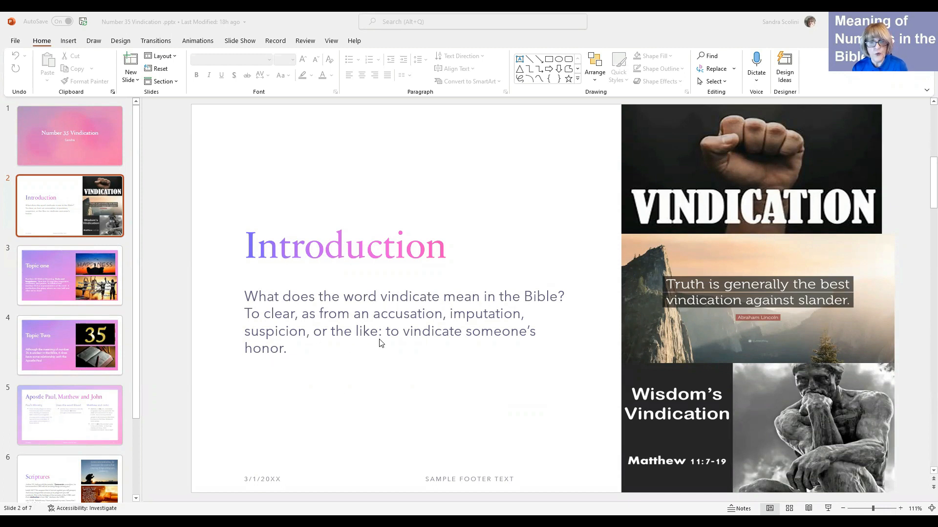
mouse_move(495, 364)
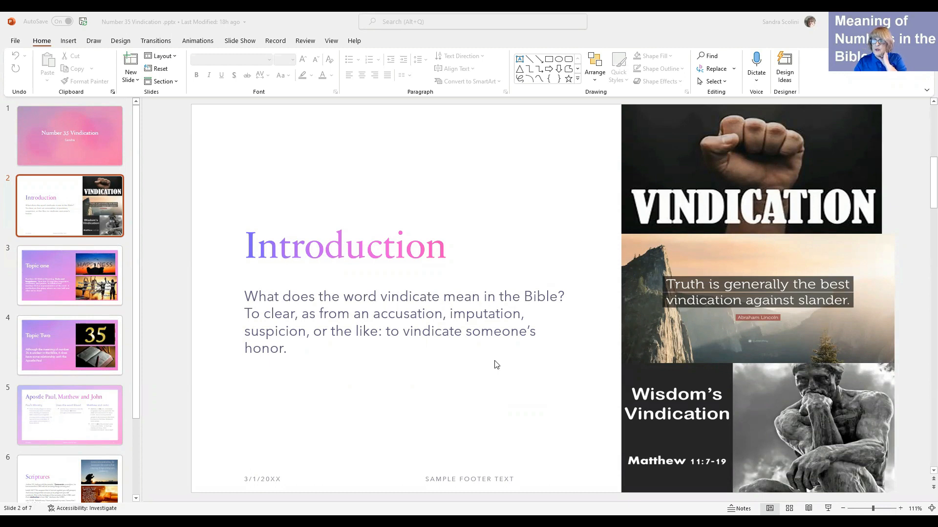
mouse_move(569, 376)
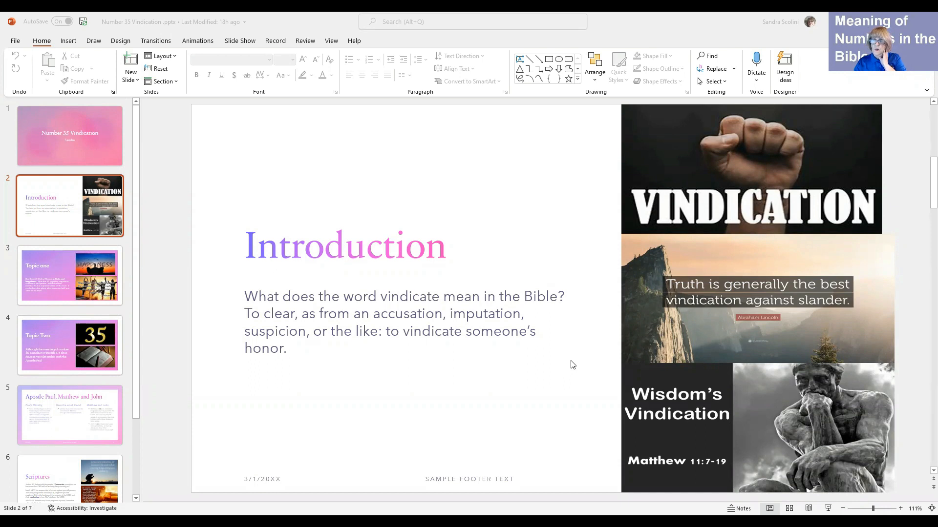
mouse_move(529, 377)
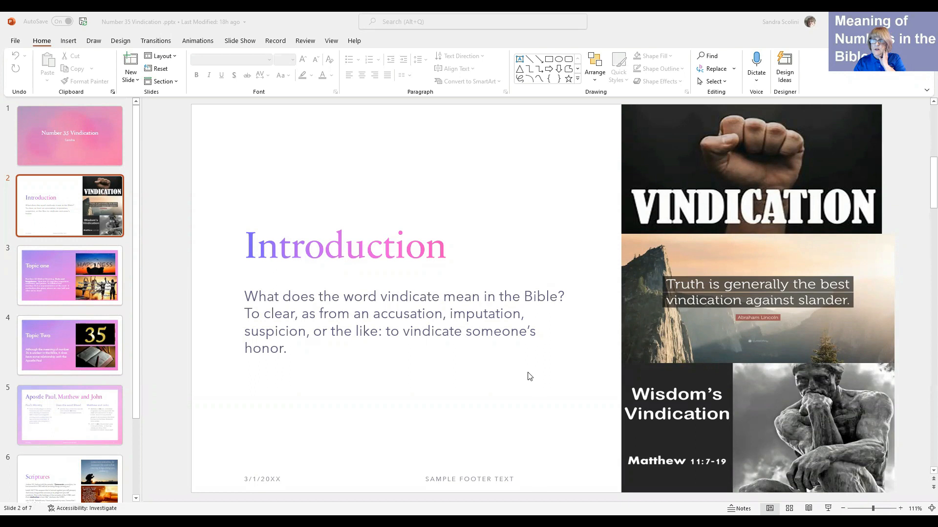
mouse_move(555, 378)
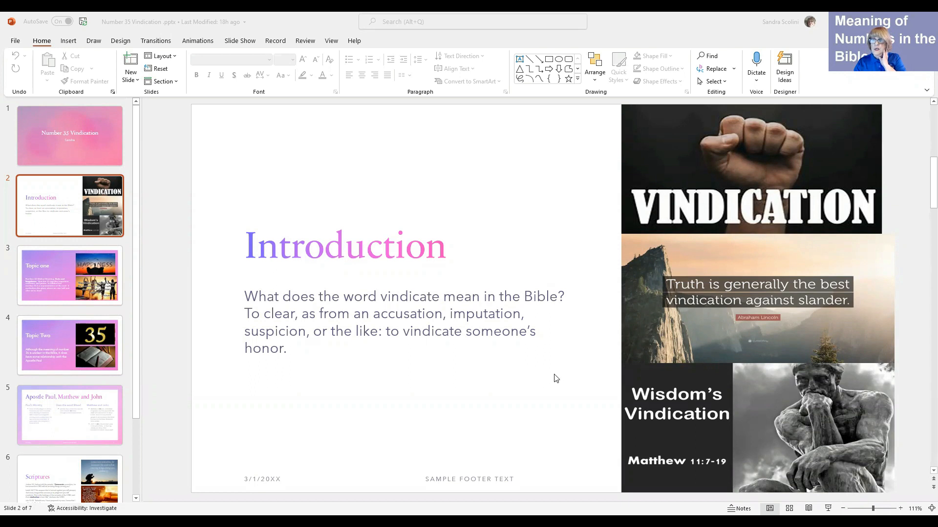
mouse_move(518, 379)
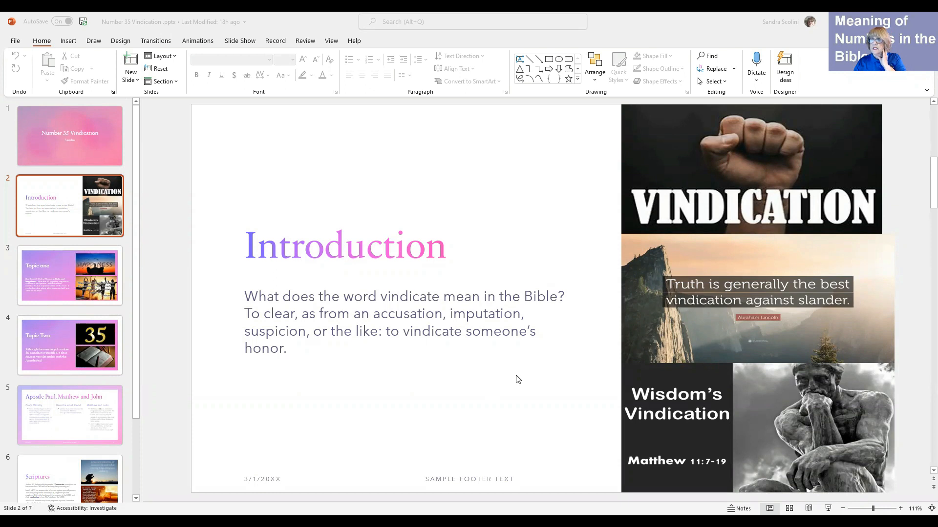
mouse_move(550, 364)
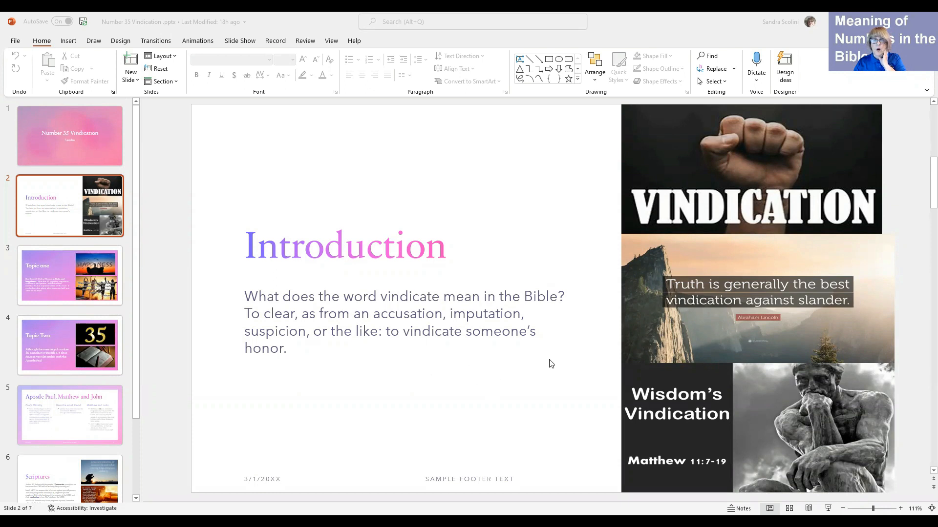
mouse_move(559, 363)
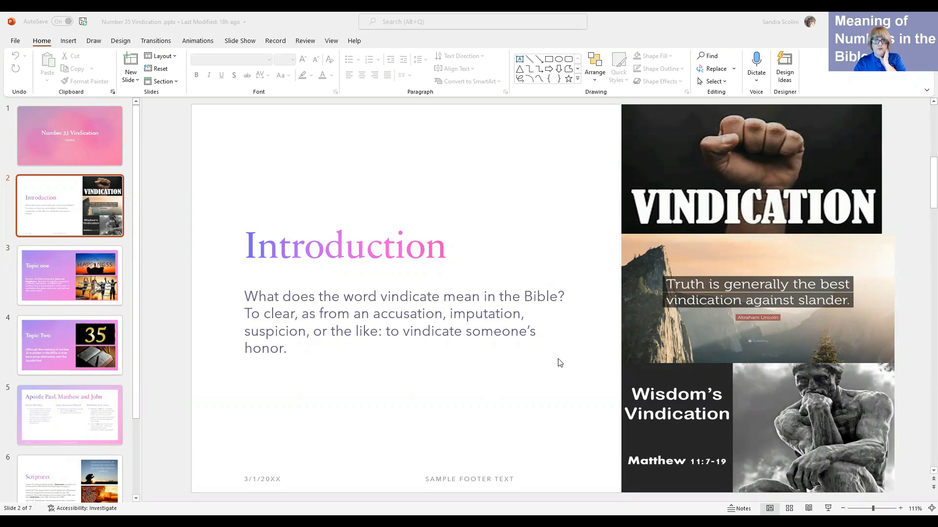
mouse_move(555, 363)
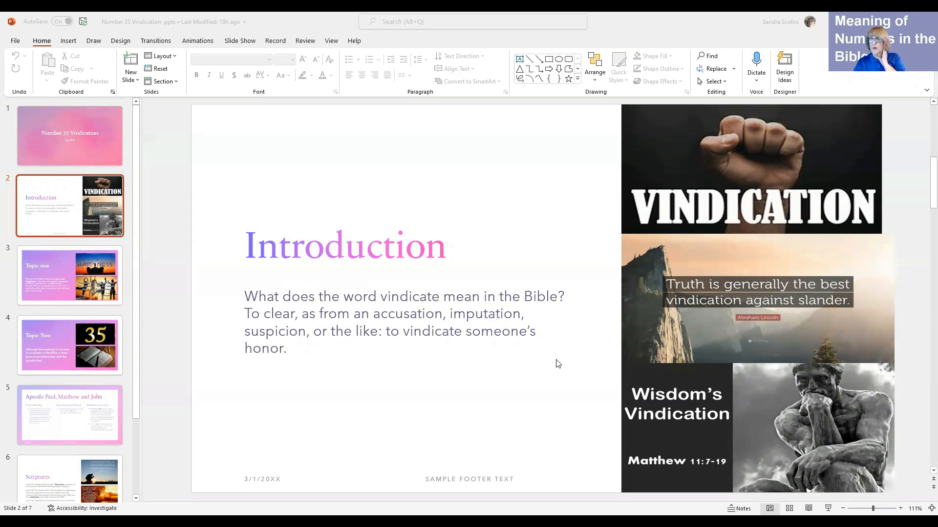
mouse_move(566, 335)
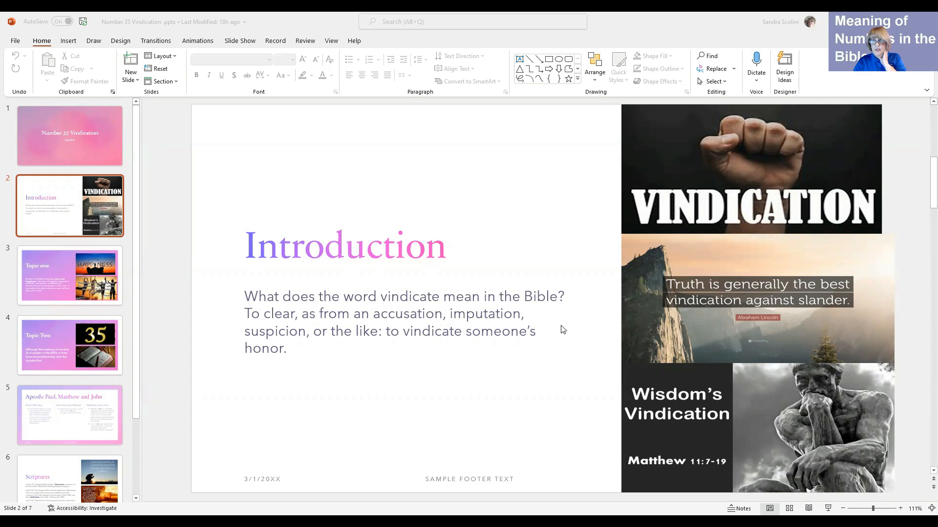
- Display slide 3, "Topic one," describing number 35 as gain and happiness
click(70, 276)
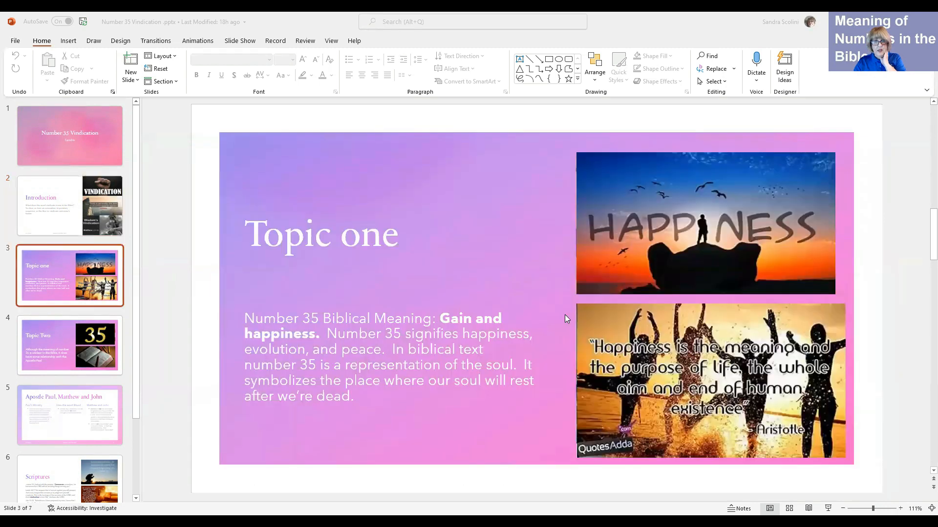
mouse_move(436, 355)
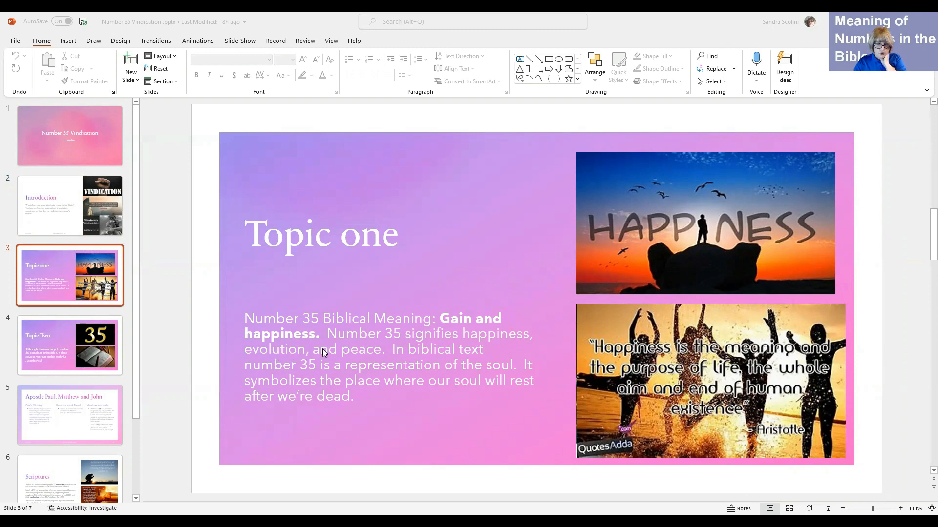
mouse_move(344, 352)
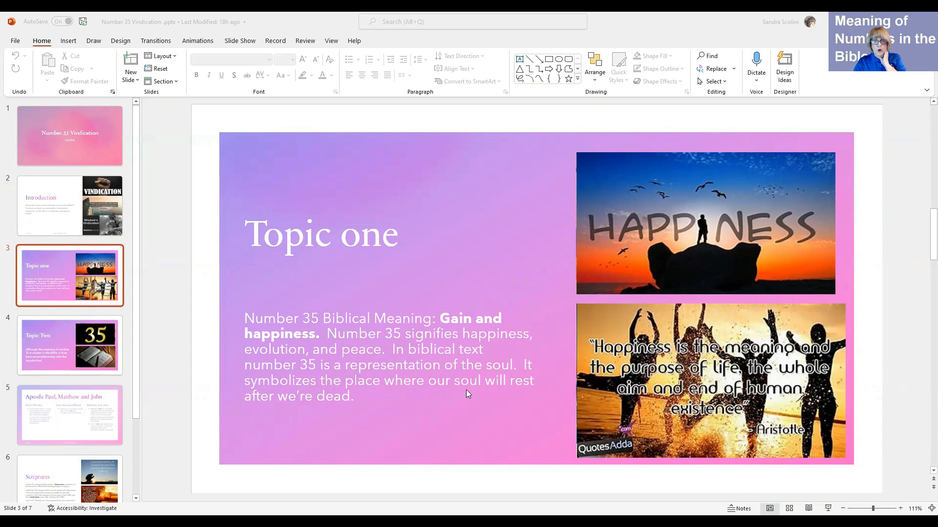
mouse_move(441, 401)
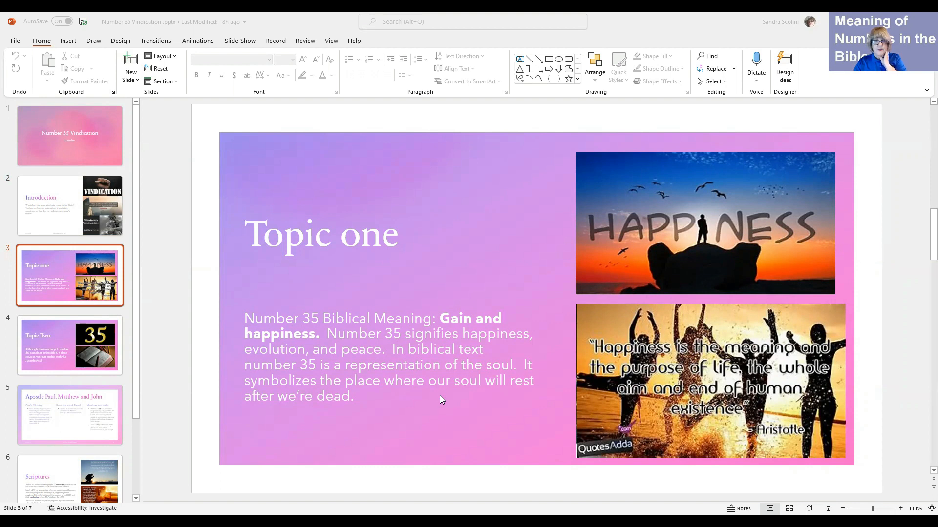
- Display slide 4, "Topic Two," linking number 35 to the Apostle Paul
click(70, 345)
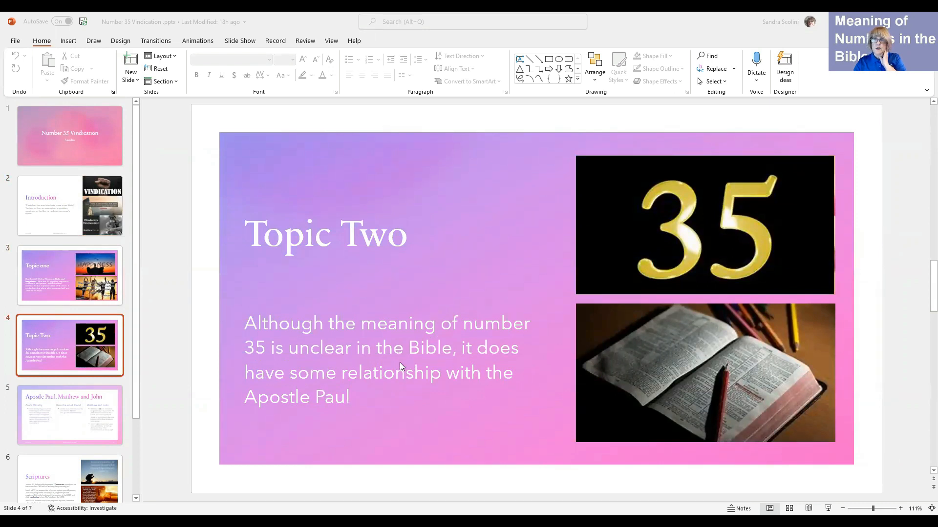
mouse_move(378, 384)
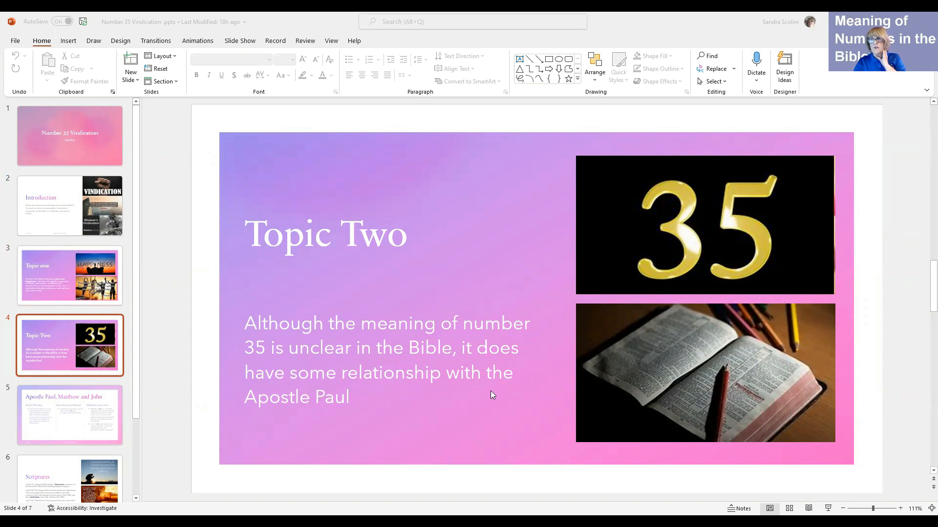
mouse_move(501, 397)
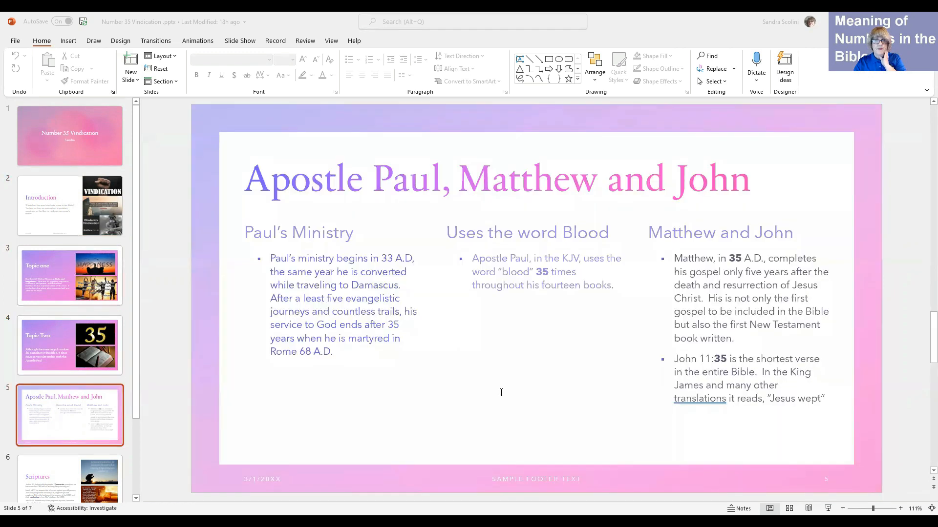
mouse_move(463, 355)
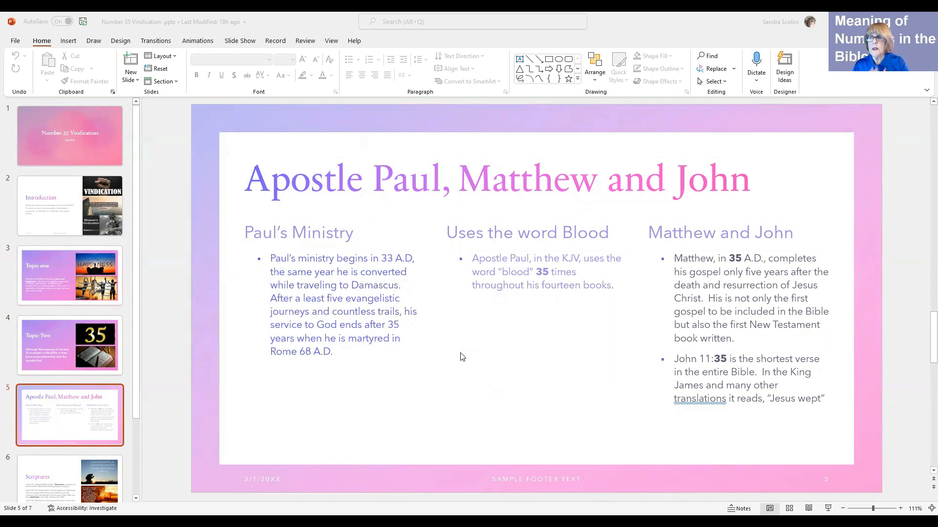
mouse_move(466, 363)
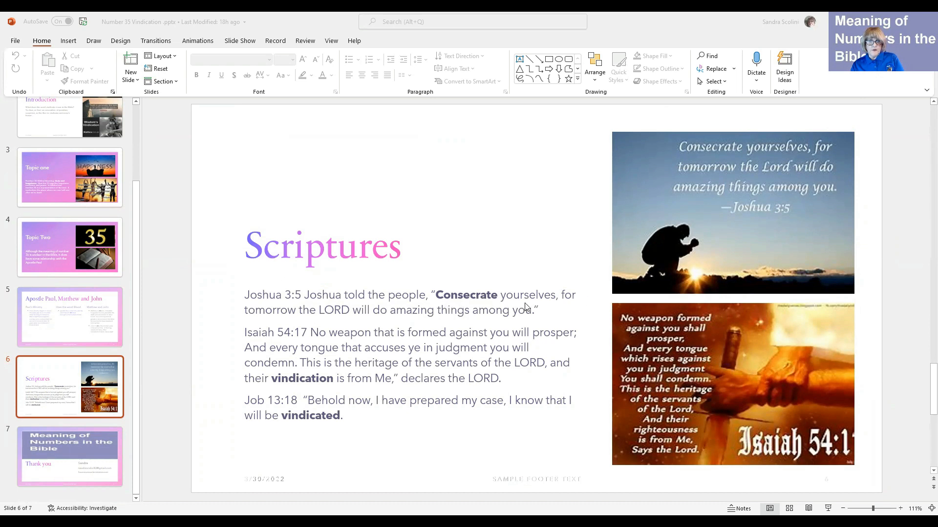
mouse_move(399, 320)
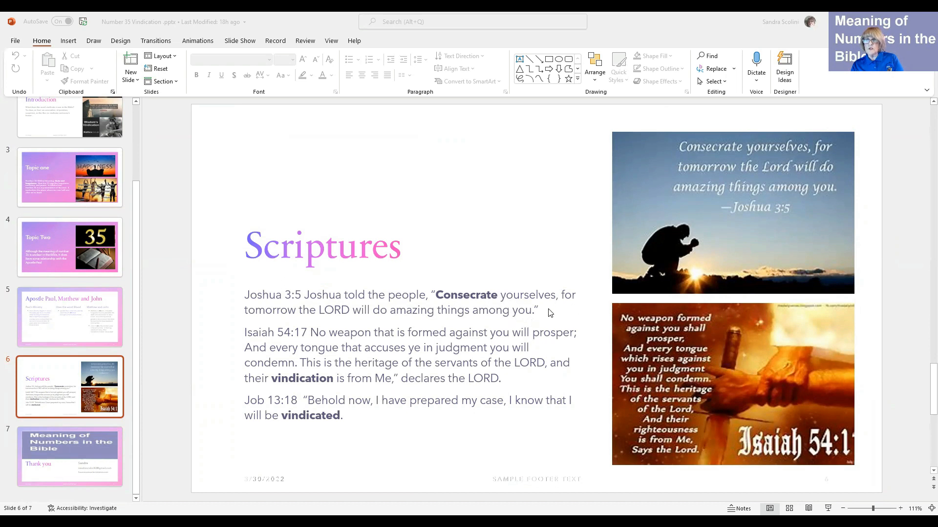
mouse_move(572, 306)
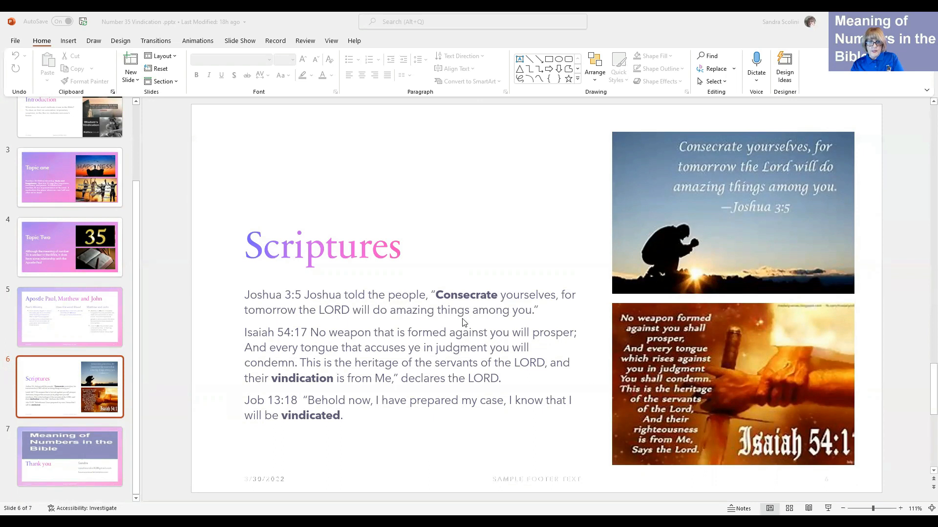
mouse_move(562, 313)
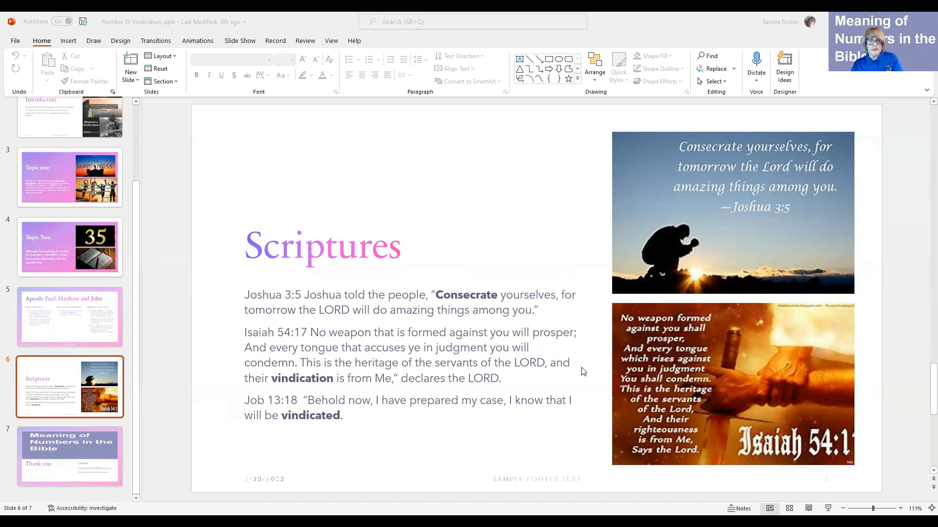
mouse_move(305, 341)
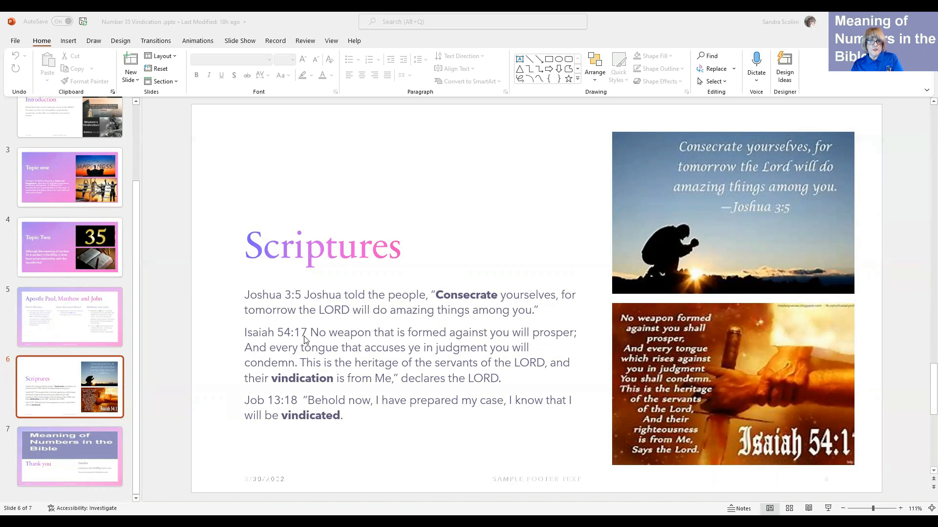
mouse_move(378, 343)
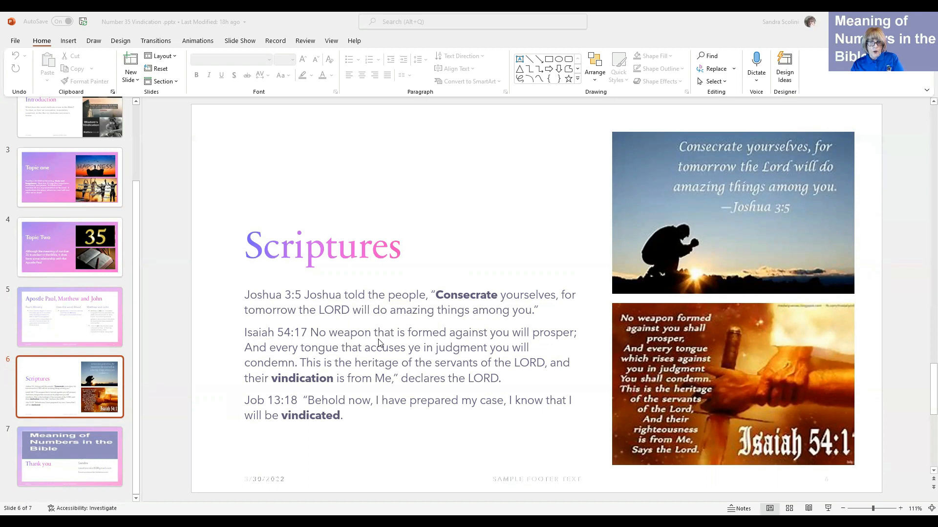
mouse_move(565, 339)
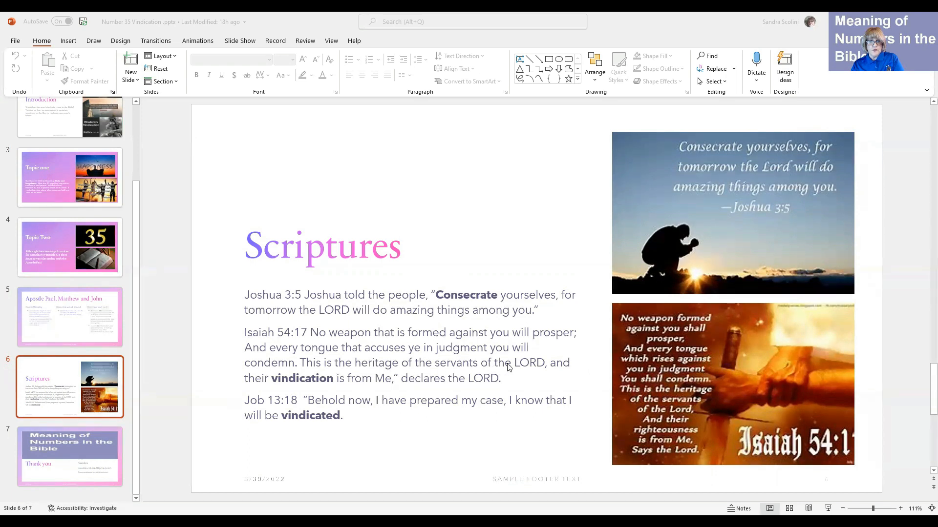
mouse_move(259, 390)
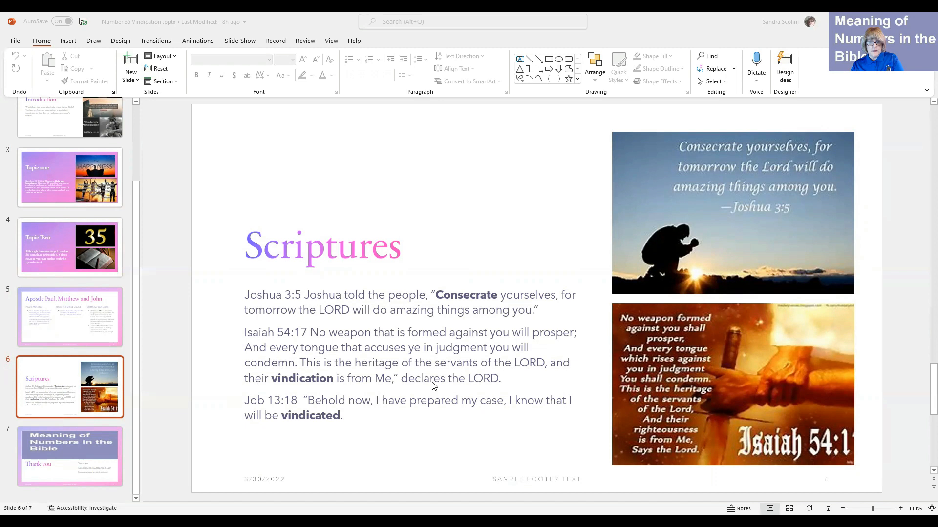
mouse_move(538, 377)
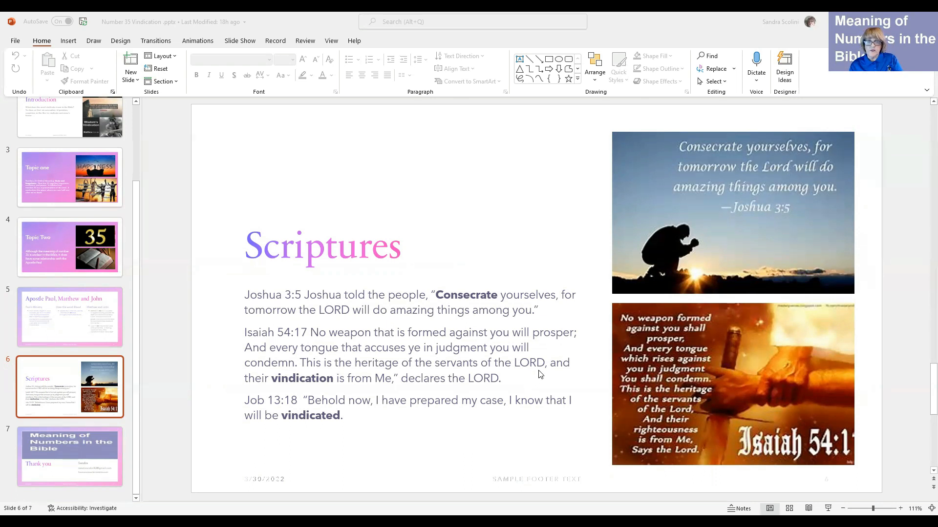
mouse_move(523, 380)
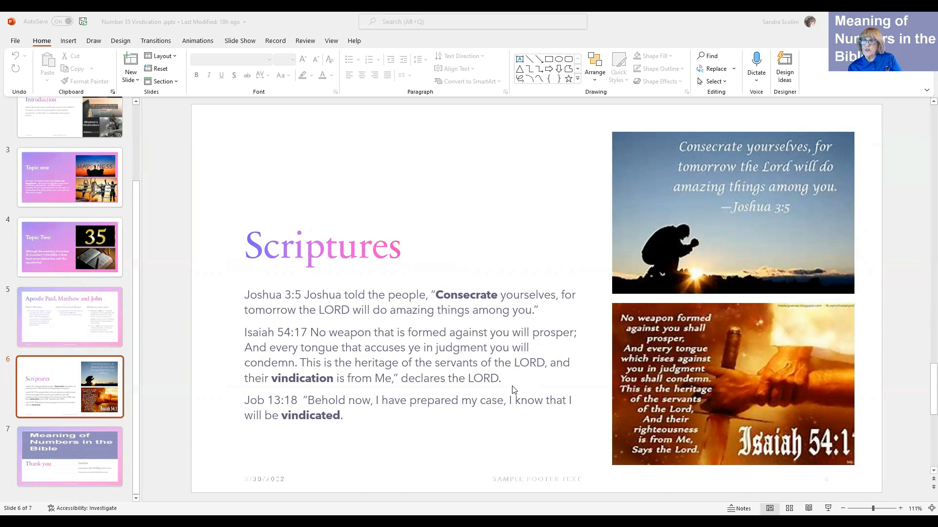
mouse_move(518, 387)
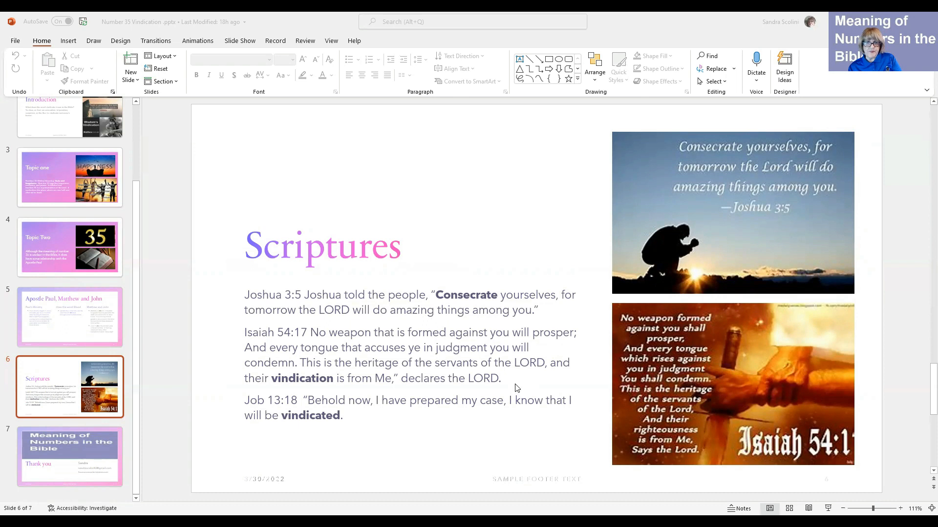